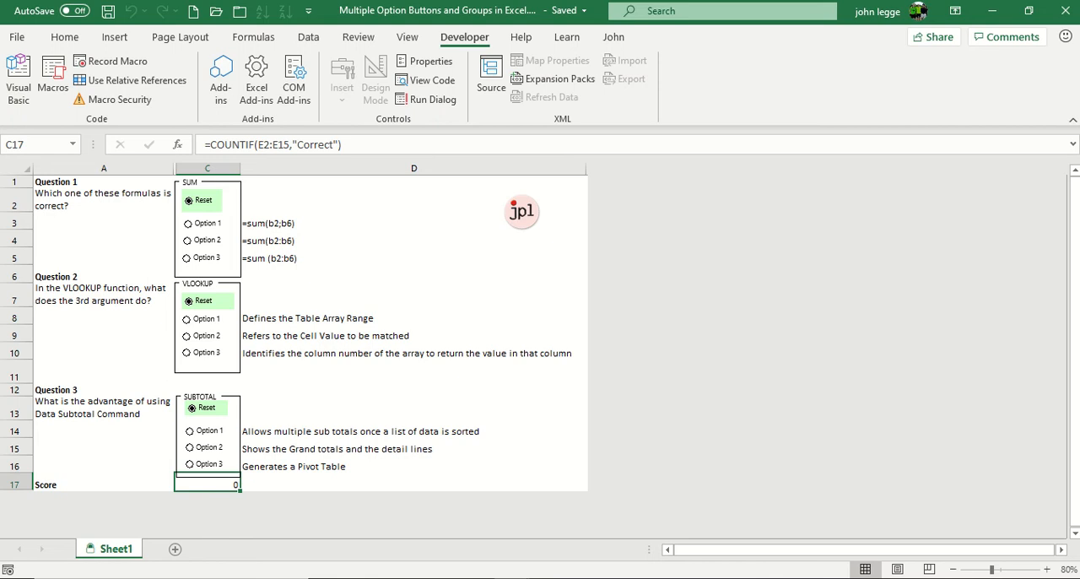
pyautogui.moveTo(146, 441)
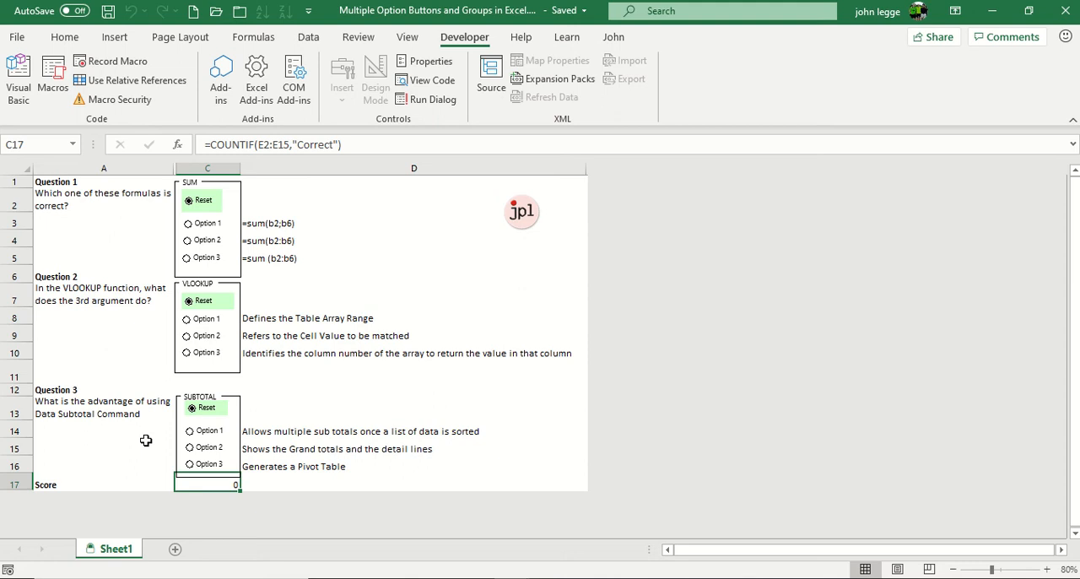
pyautogui.moveTo(209, 461)
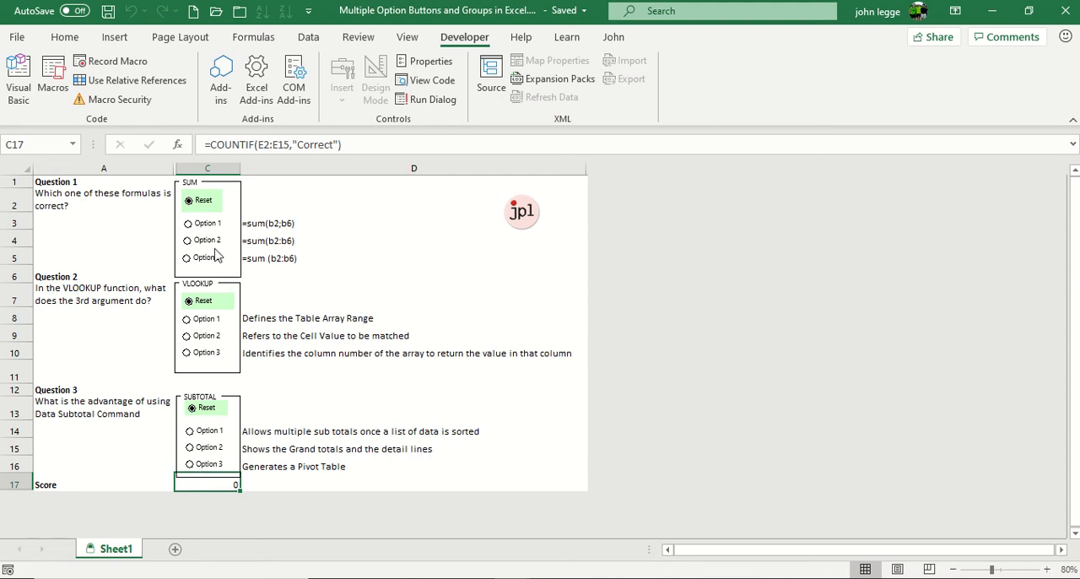
pyautogui.moveTo(234, 248)
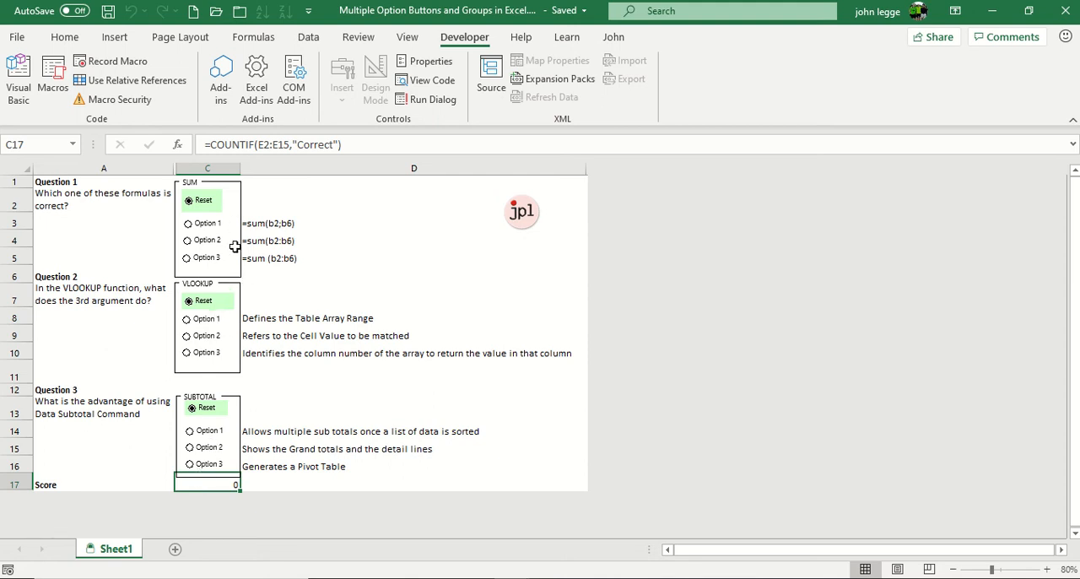
pyautogui.moveTo(250, 449)
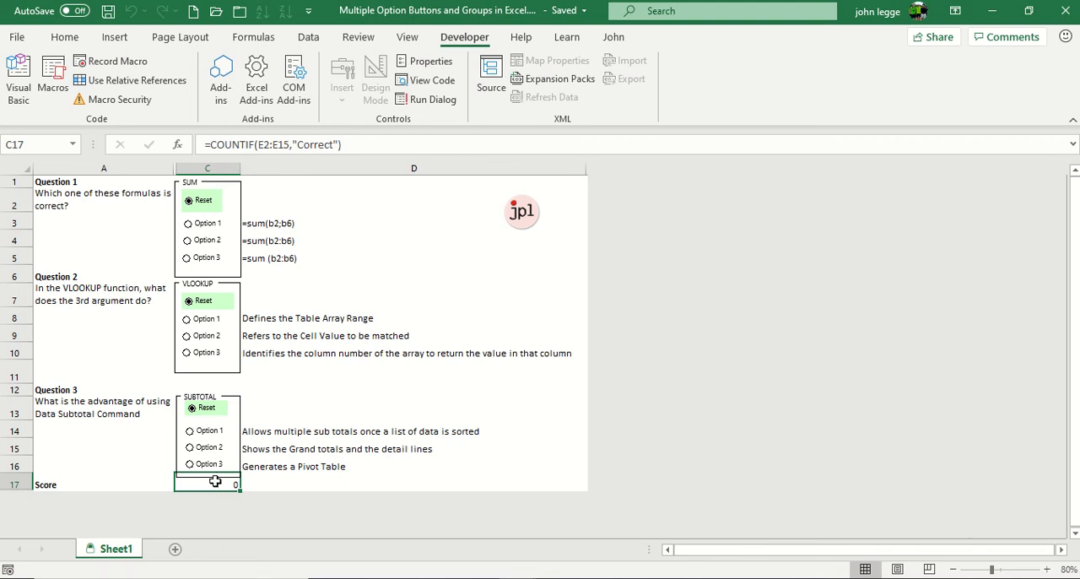
pyautogui.moveTo(211, 485)
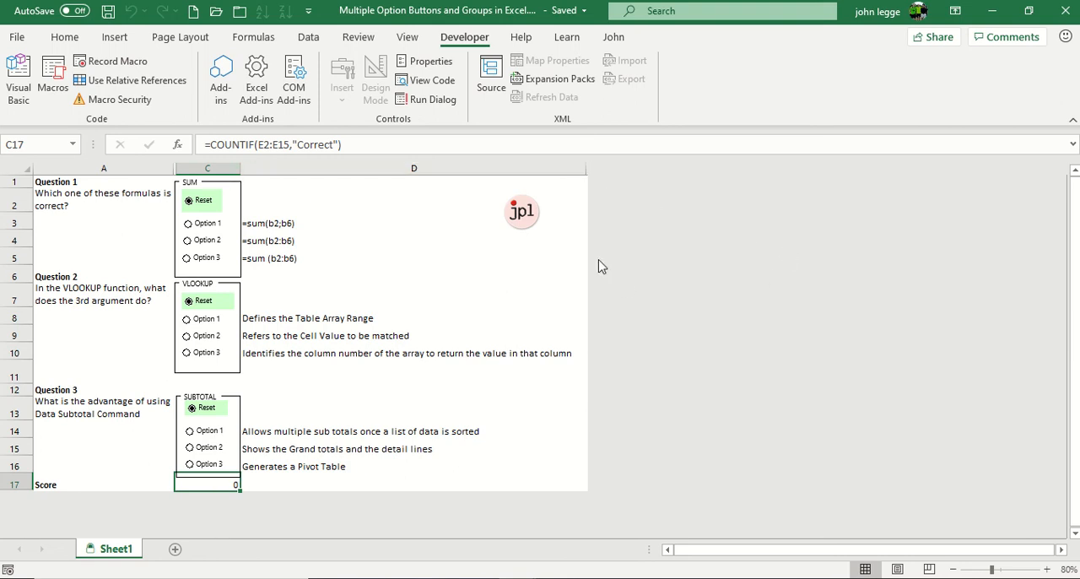
pyautogui.moveTo(351, 176)
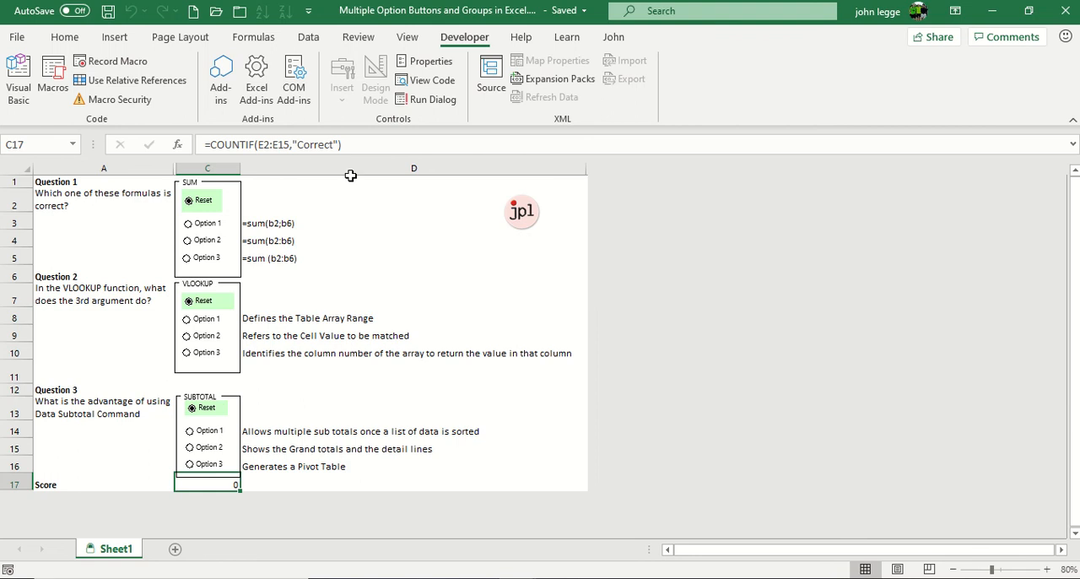
pyautogui.moveTo(121, 247)
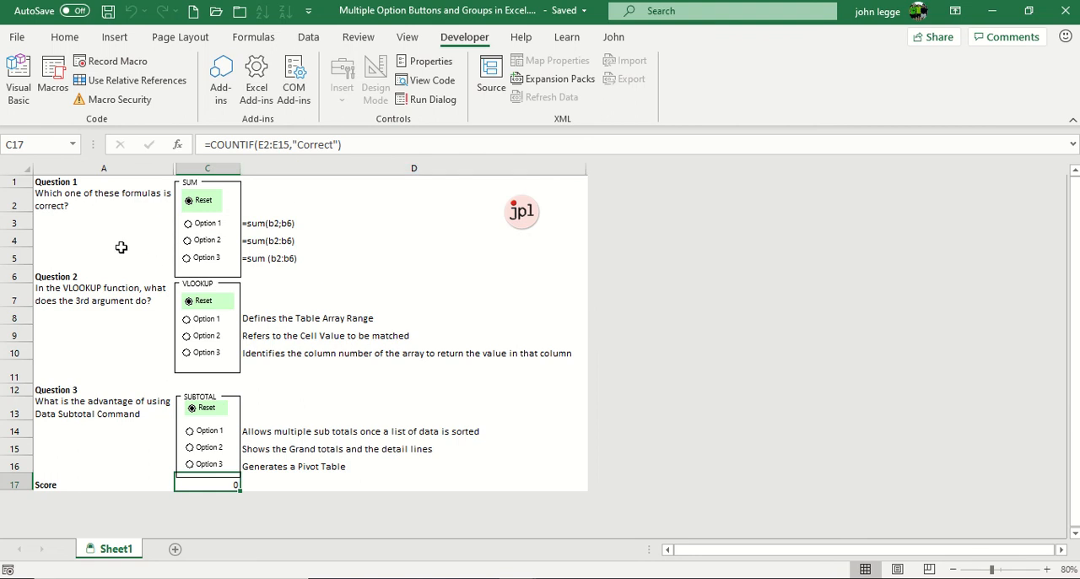
pyautogui.moveTo(315, 286)
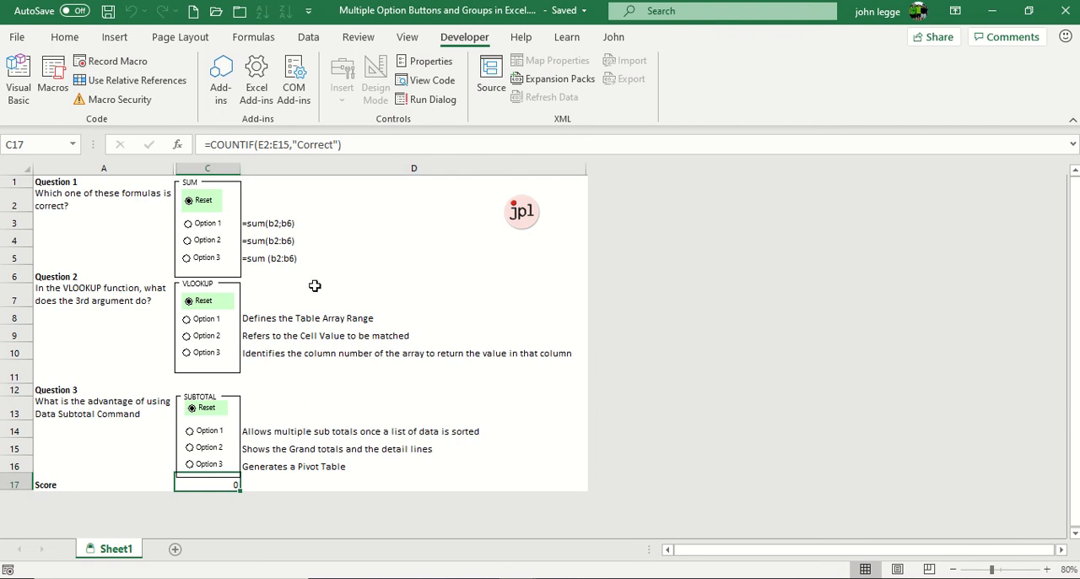
pyautogui.moveTo(447, 40)
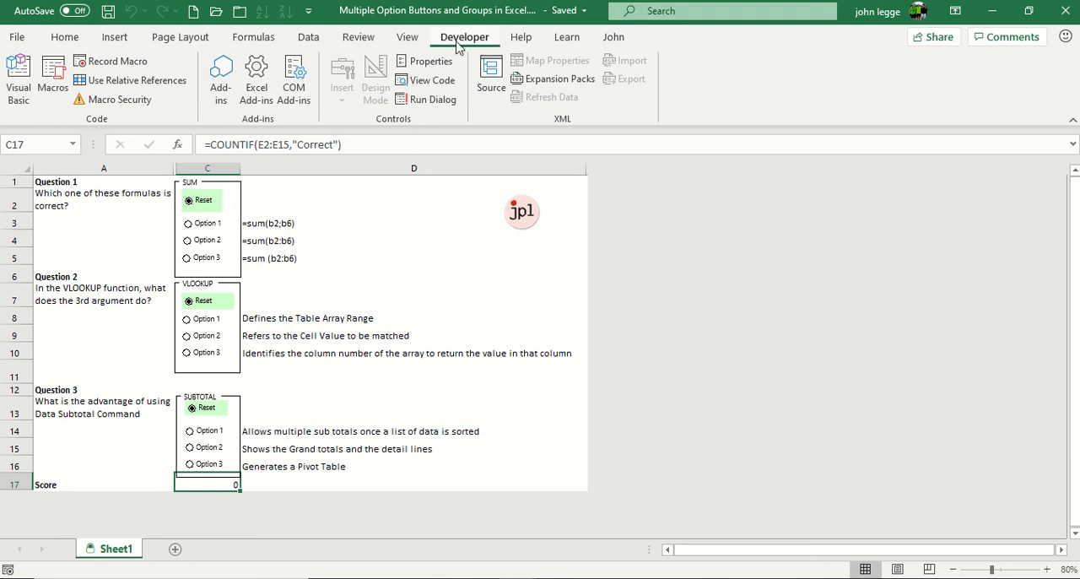
pyautogui.moveTo(319, 235)
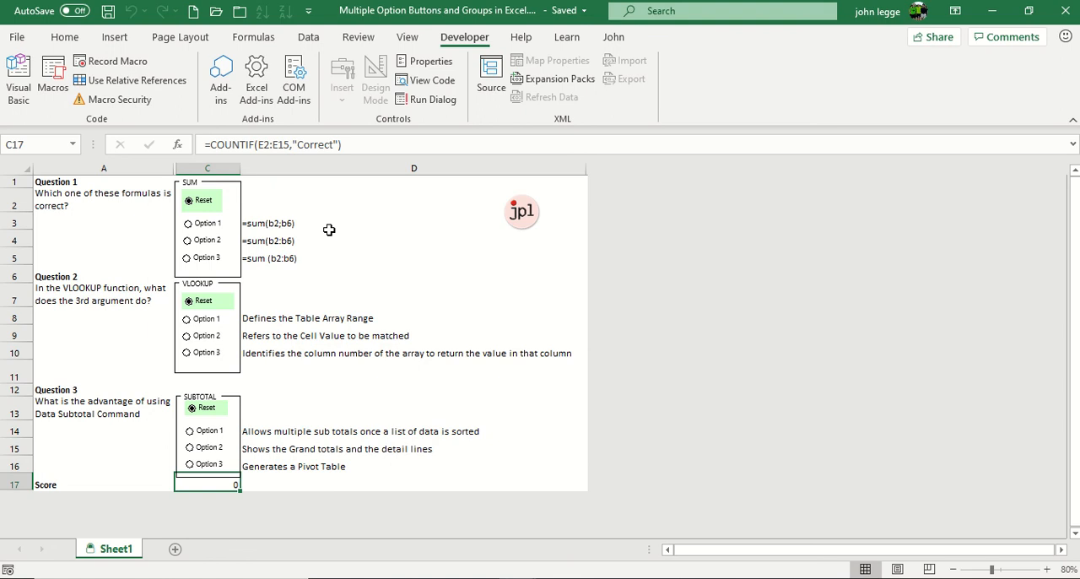
pyautogui.moveTo(231, 275)
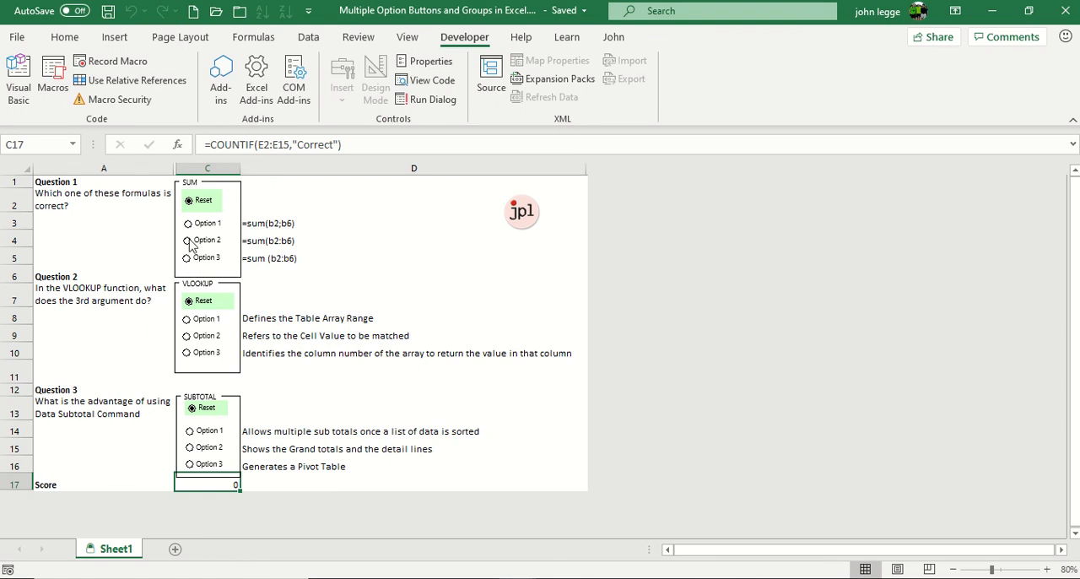
# - Choose option 1 for the SUM question, option 3 for VLOOKUP, then reset SUBTOTAL so the score reads 1
pyautogui.click(187, 223)
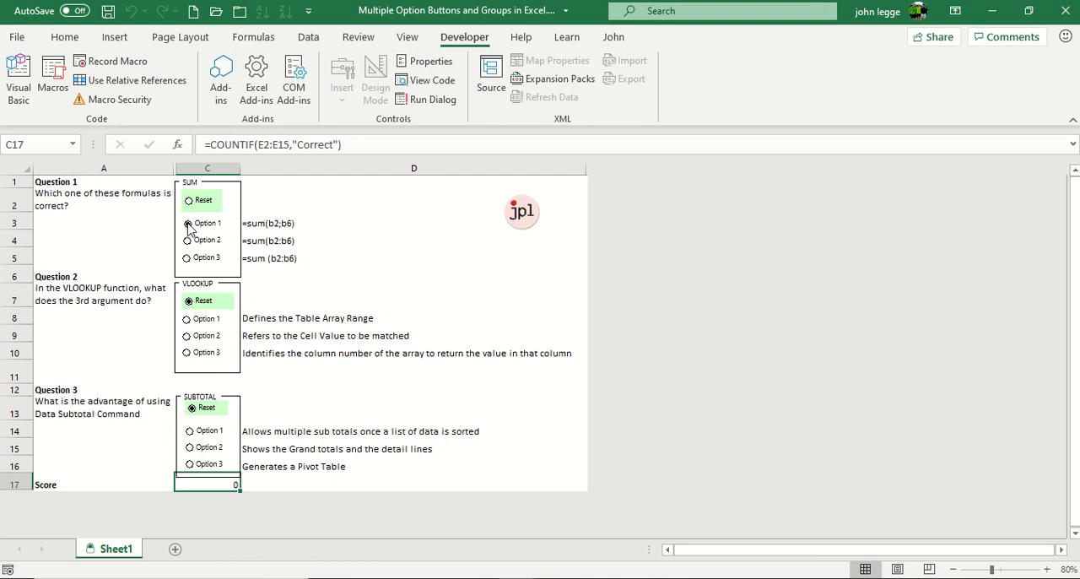
pyautogui.click(187, 223)
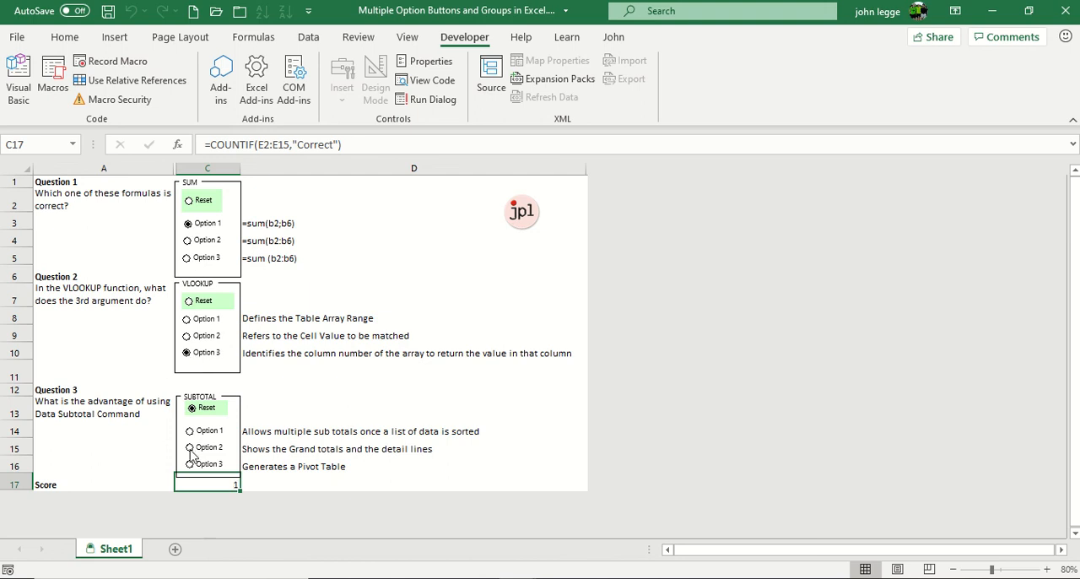
pyautogui.click(190, 447)
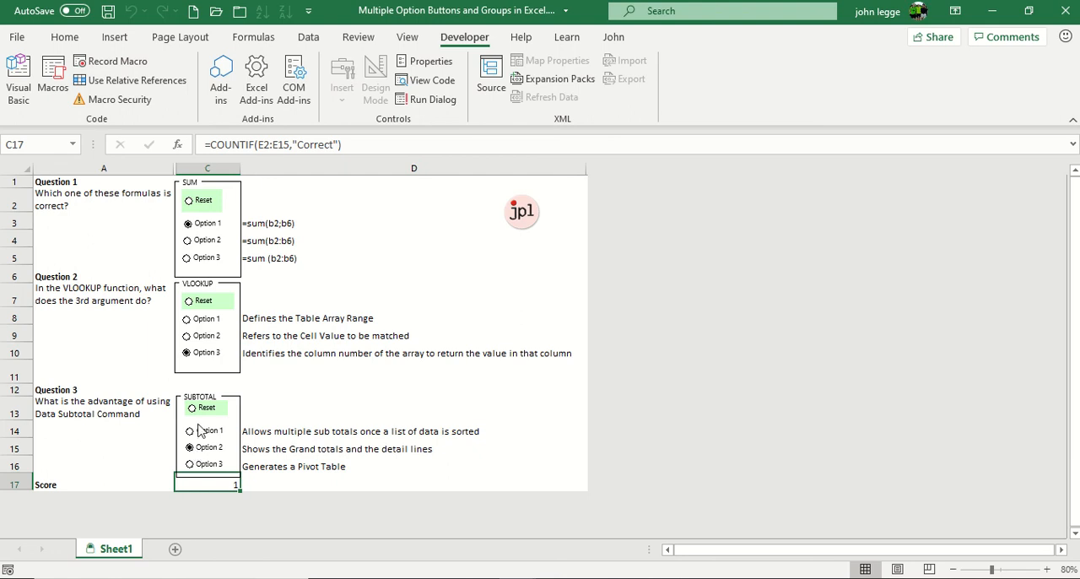
pyautogui.click(191, 405)
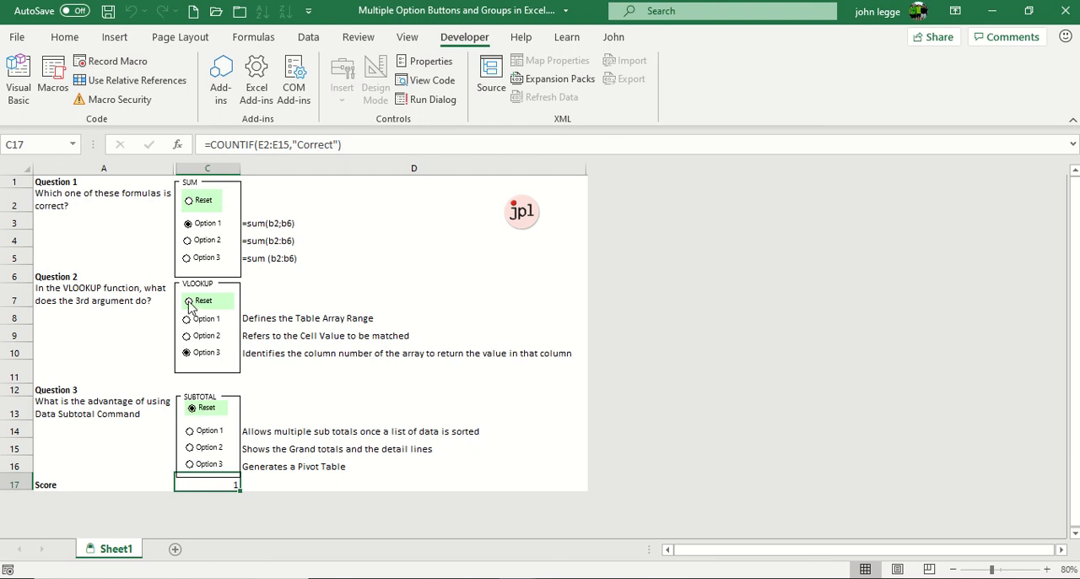